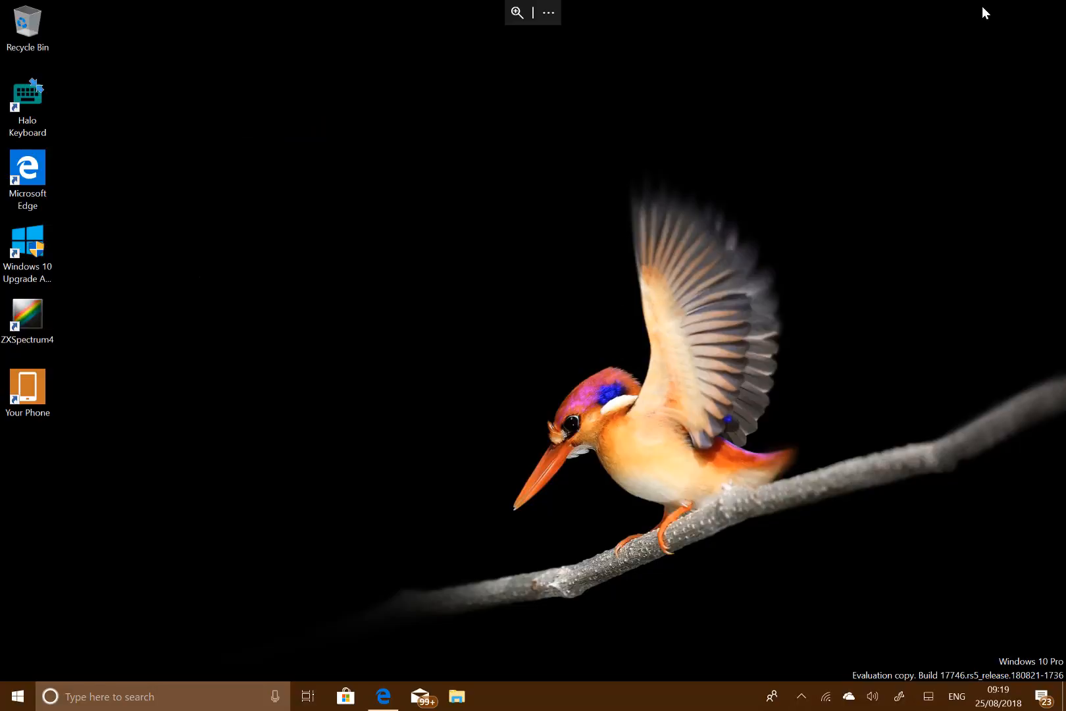
{"action": "mouse_move", "coordinate": [891, 9]}
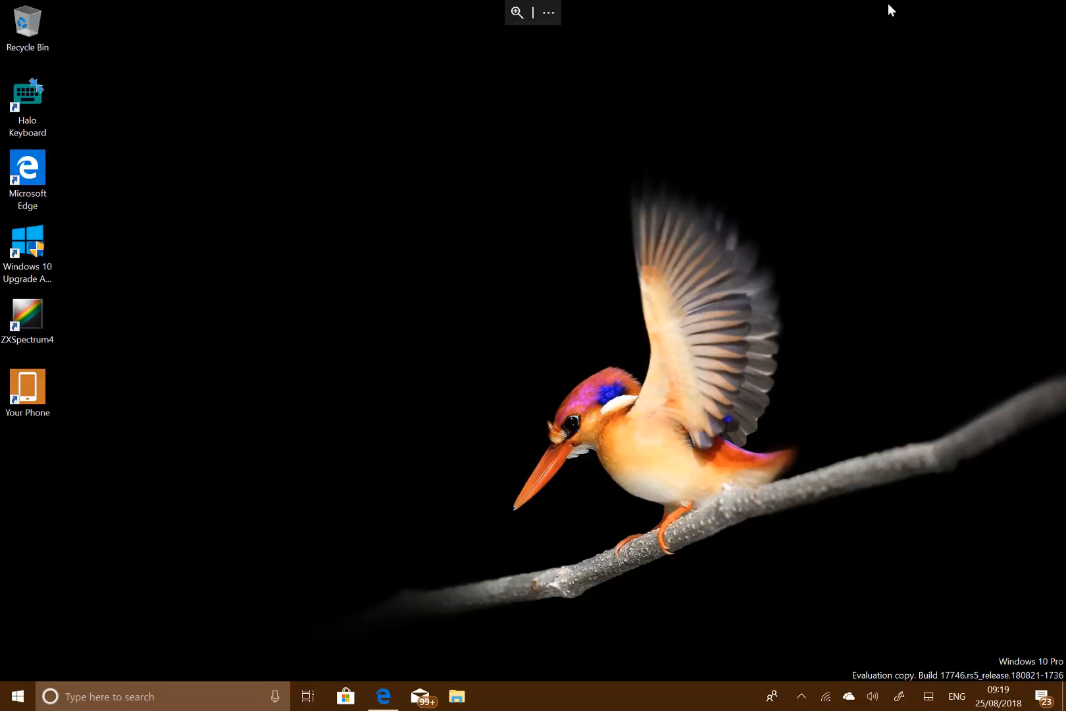
{"action": "mouse_move", "coordinate": [936, 646]}
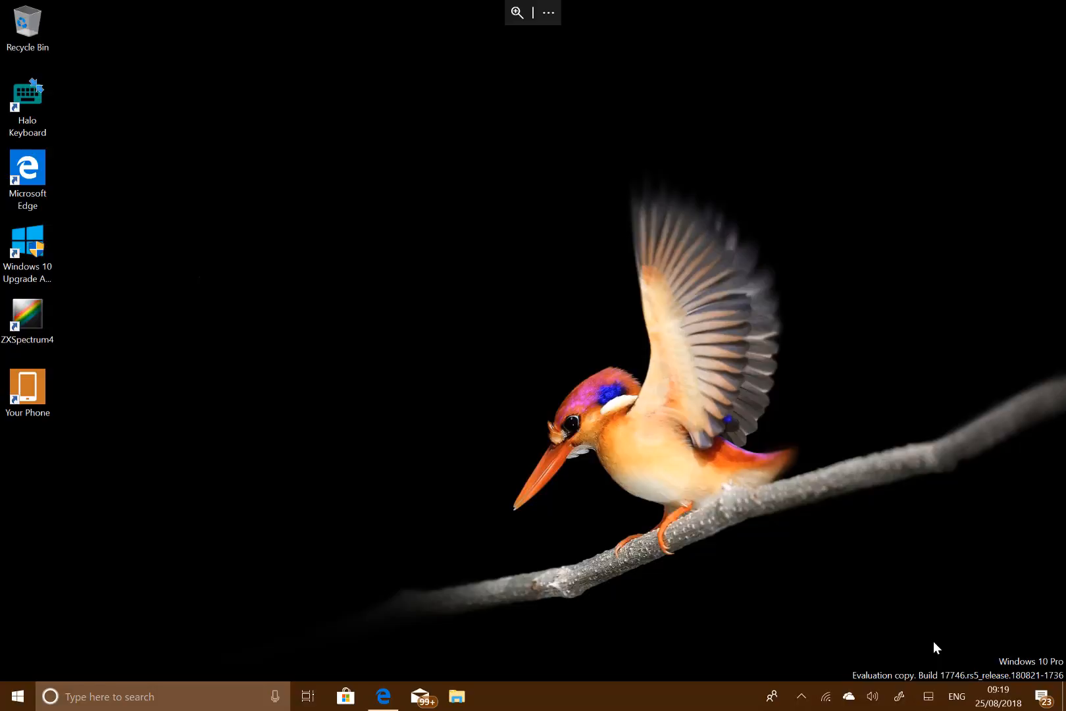
{"action": "mouse_move", "coordinate": [704, 542]}
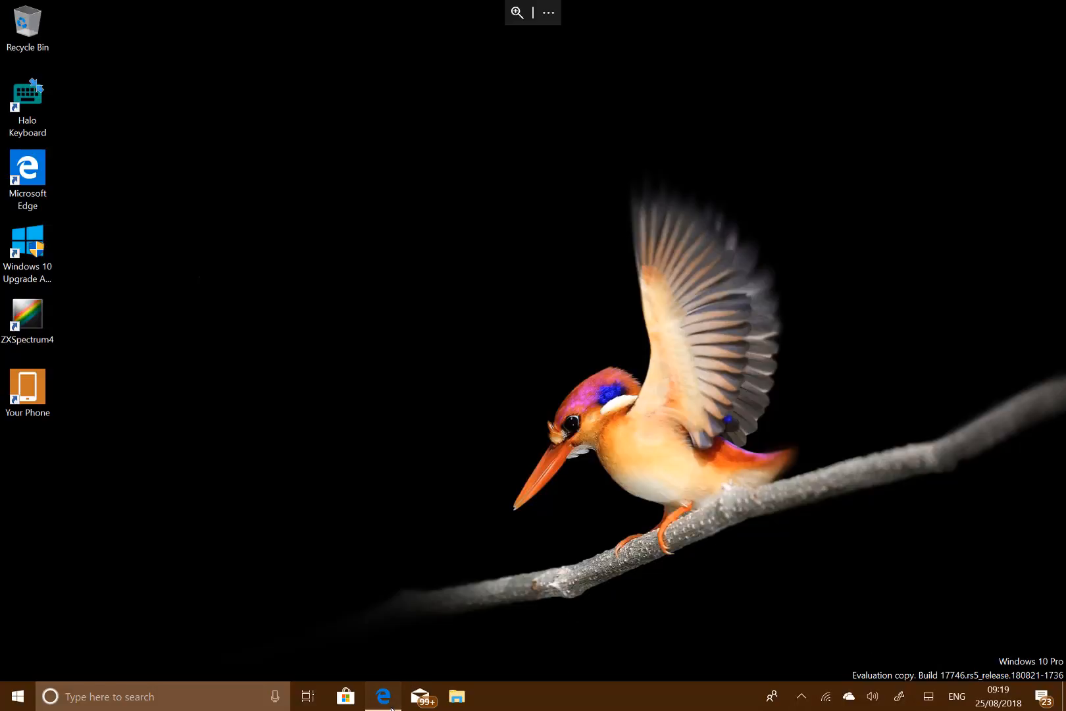
Step: Open the Build 17746 announcement in Edge and scroll to its general changes and fixes
{"action": "left_click", "coordinate": [383, 696]}
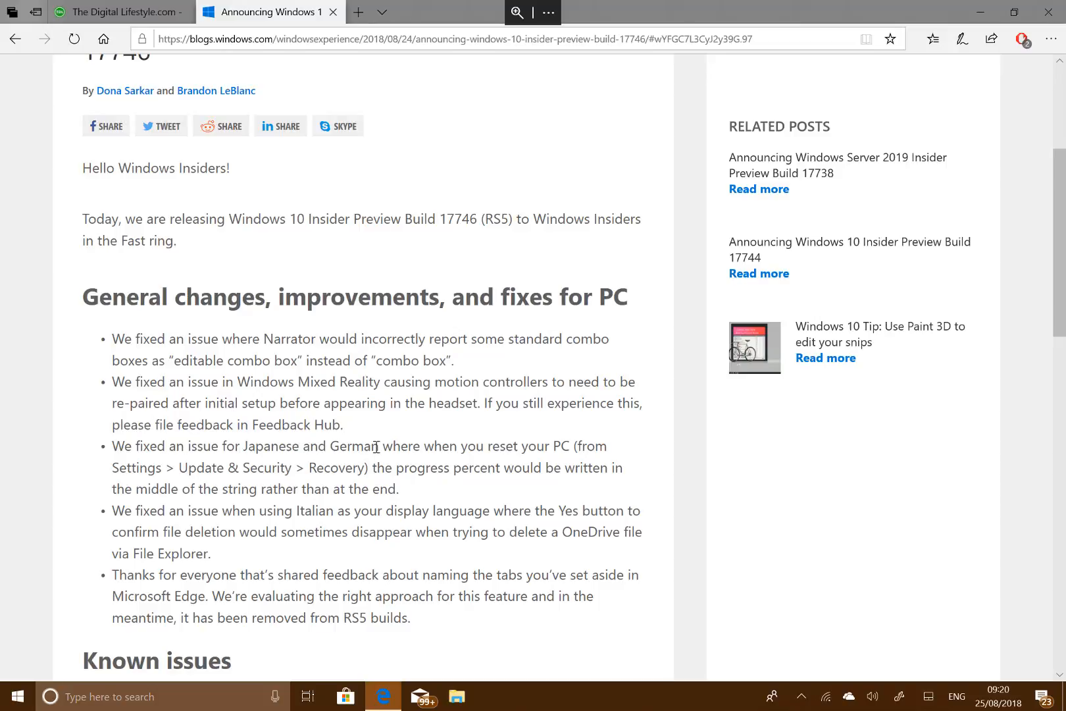
{"action": "scroll", "scroll_direction": "down", "scroll_amount": 3}
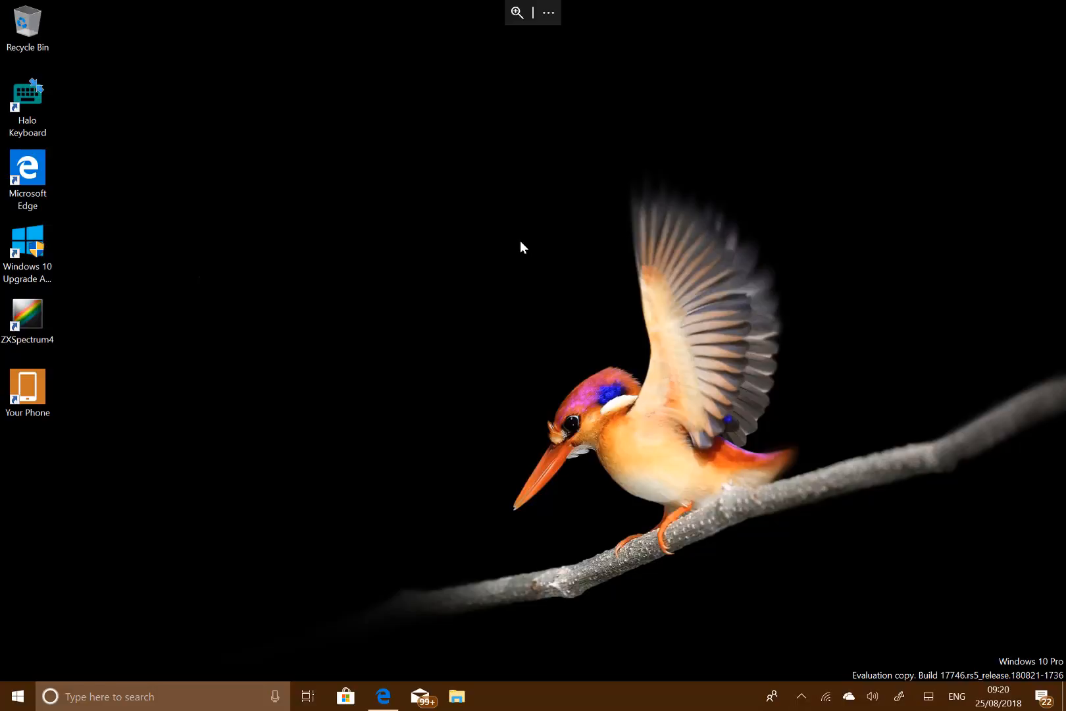
{"action": "mouse_move", "coordinate": [452, 333]}
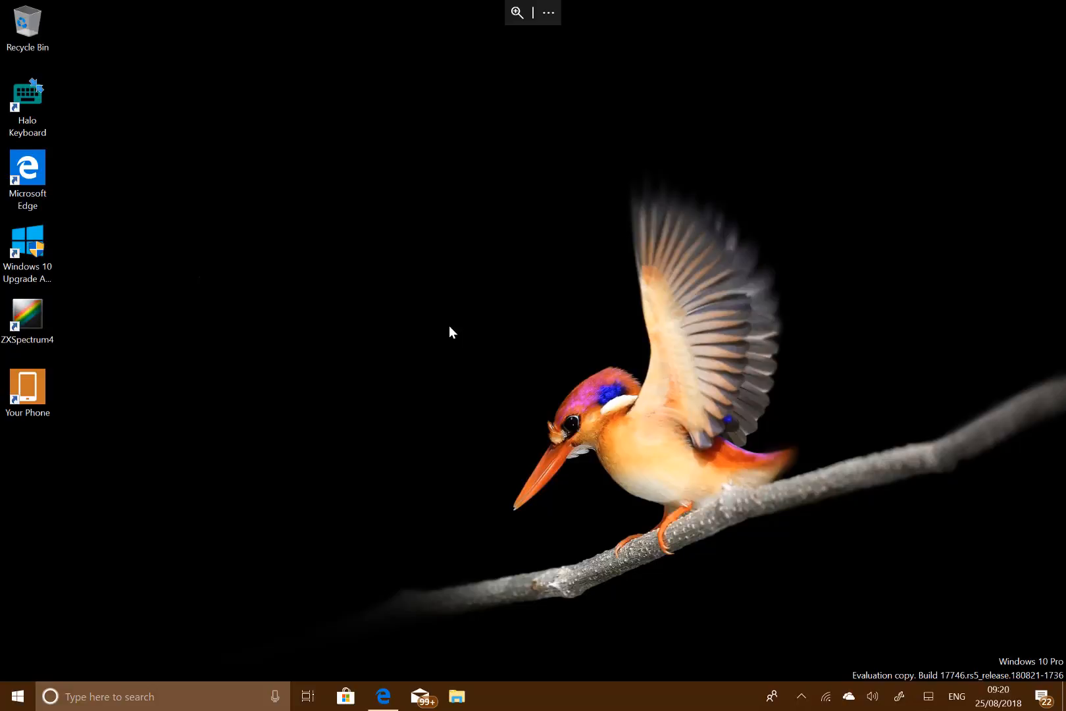
{"action": "mouse_move", "coordinate": [473, 159]}
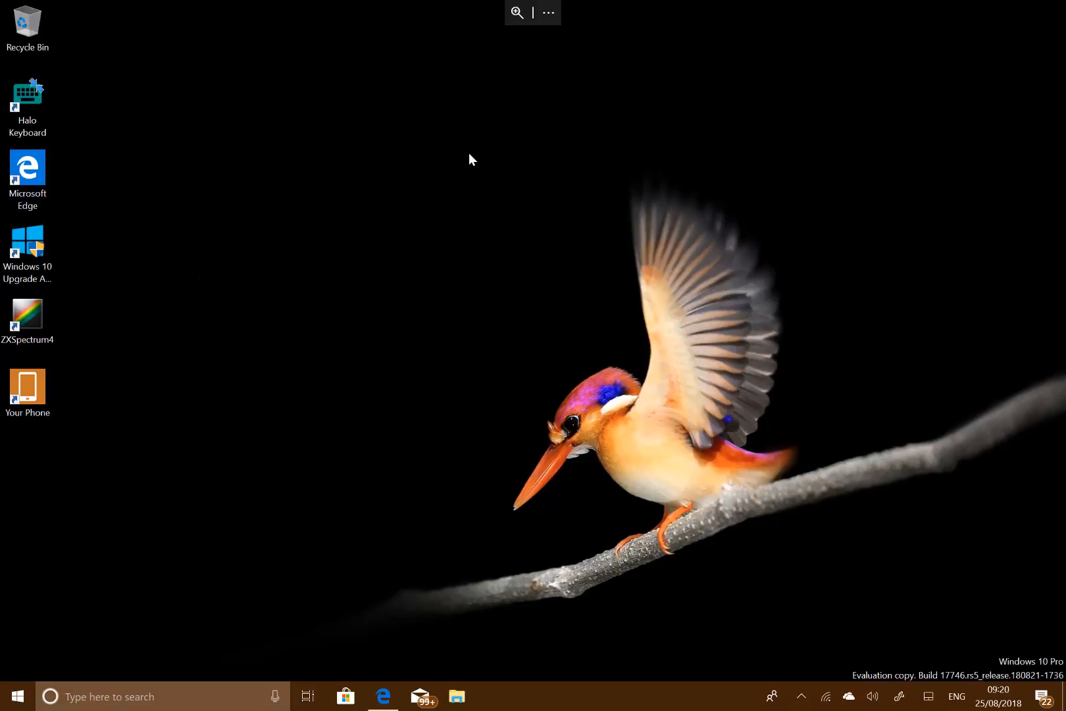